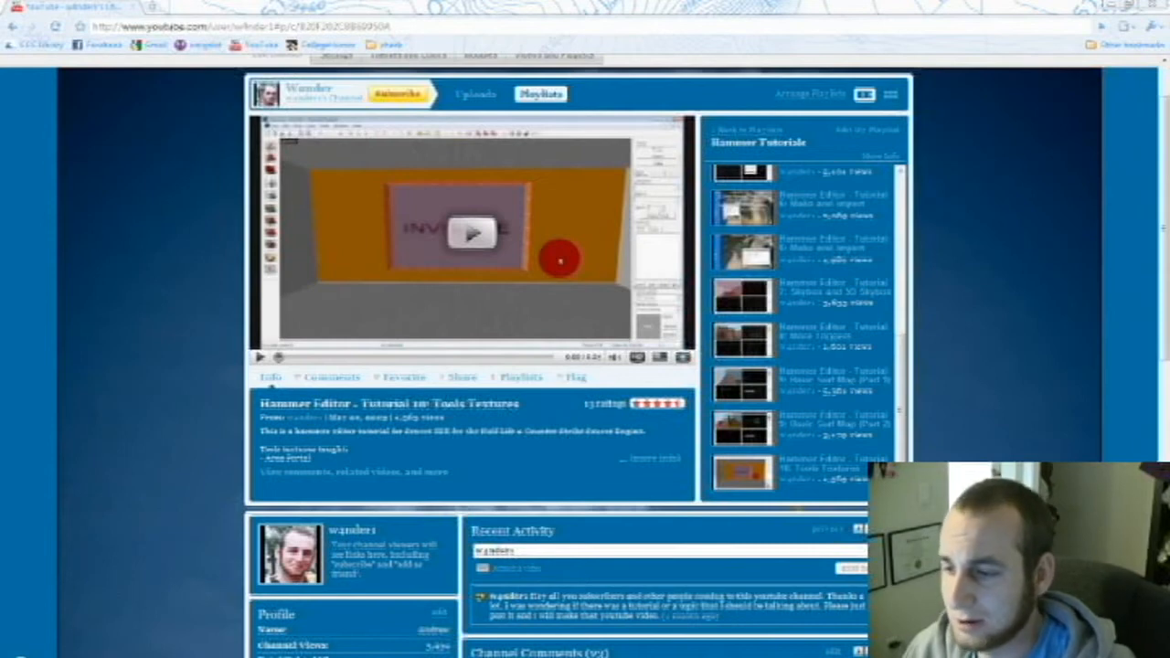
Drag out one large block brush in the 2D view and create it
scroll(down, 3)
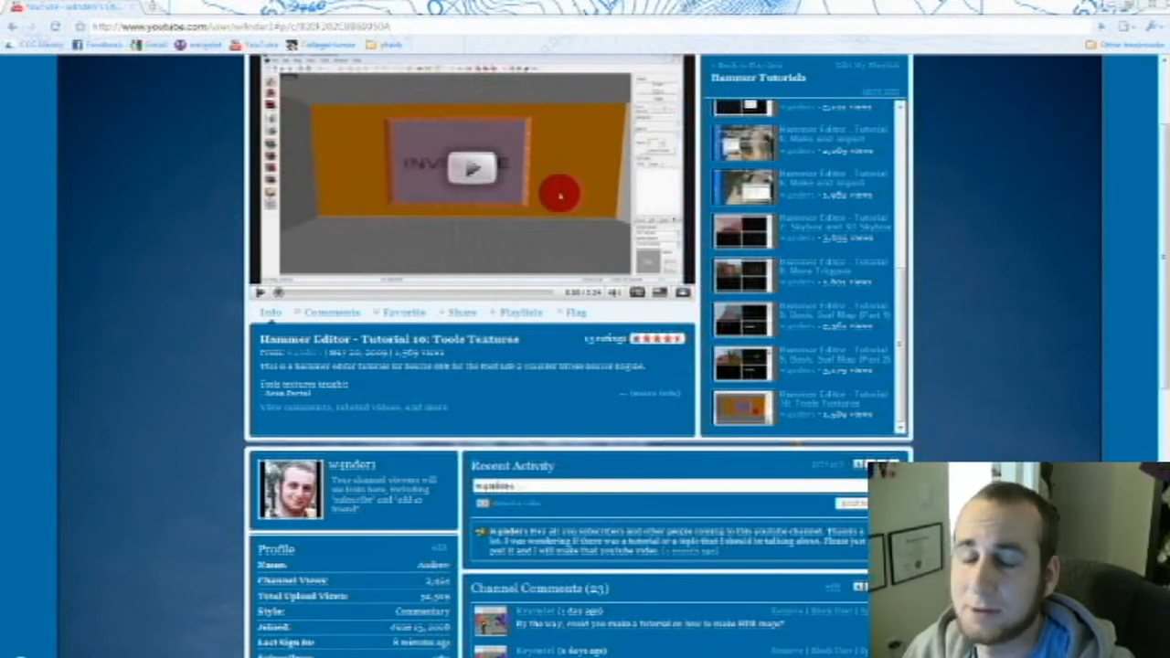
scroll(down, 3)
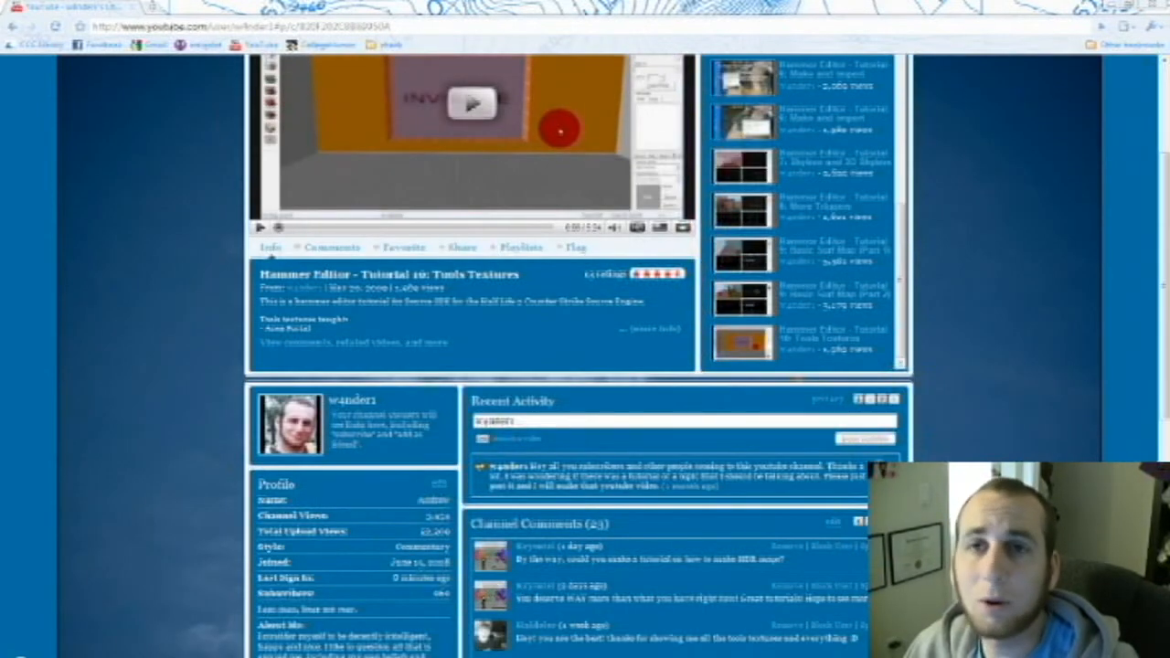
scroll(down, 3)
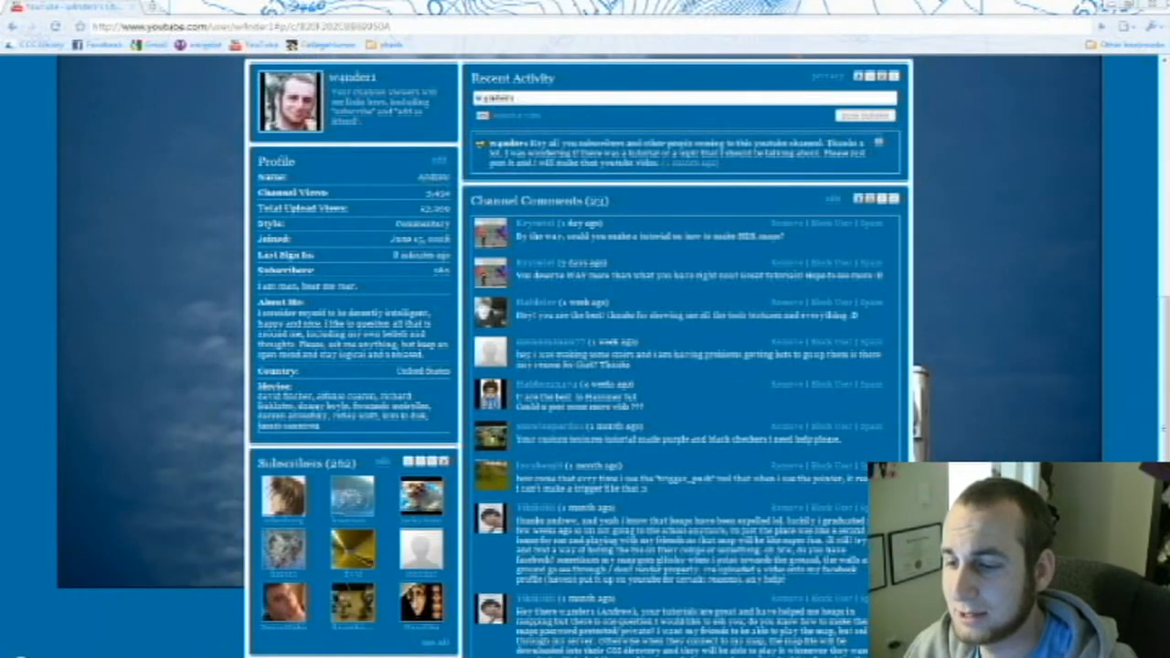
scroll(down, 3)
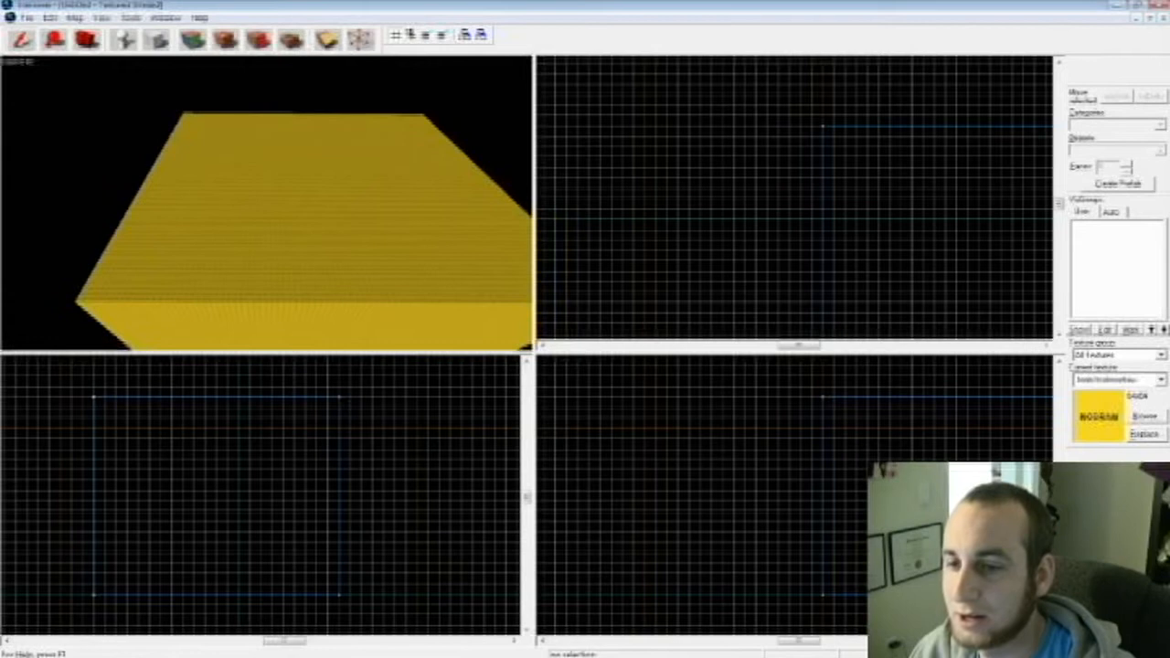
click(266, 211)
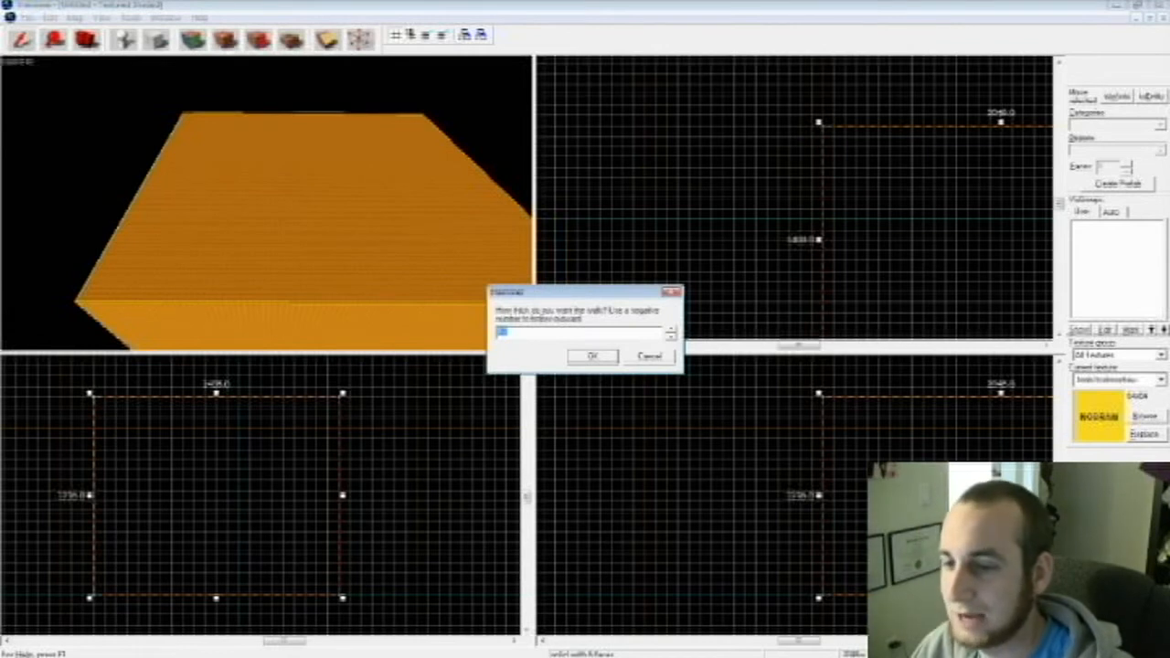
Hollow the block with a wall thickness to form an enclosed room
click(593, 354)
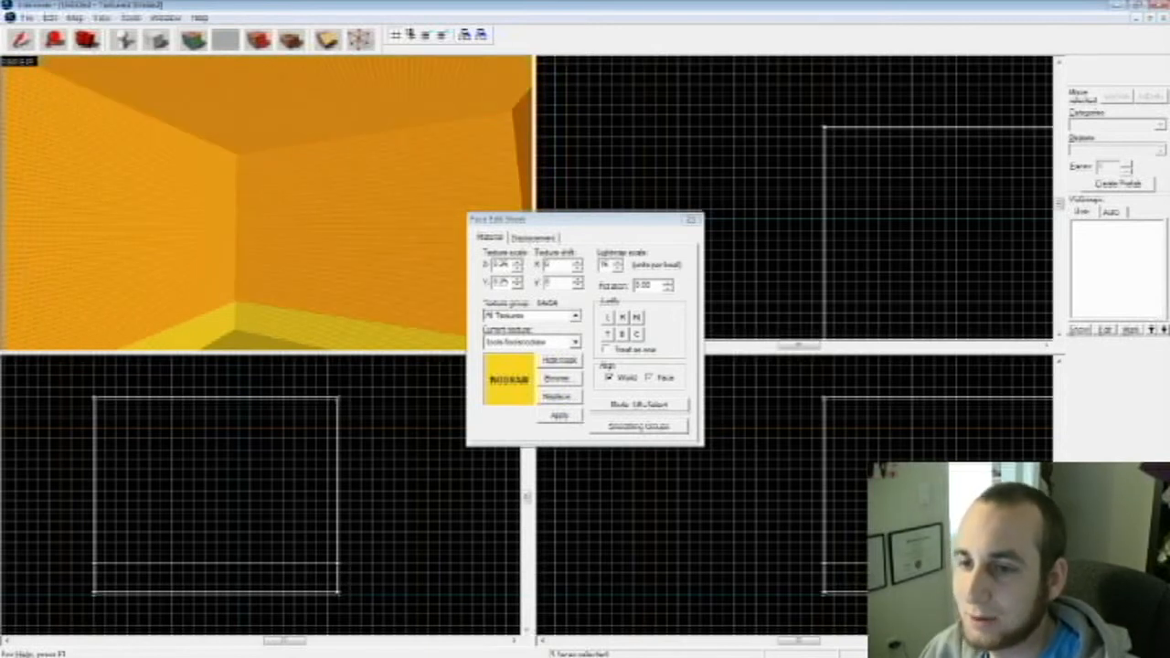
Apply the sky texture to the room's ceiling faces, then select the walls for retexturing
click(557, 376)
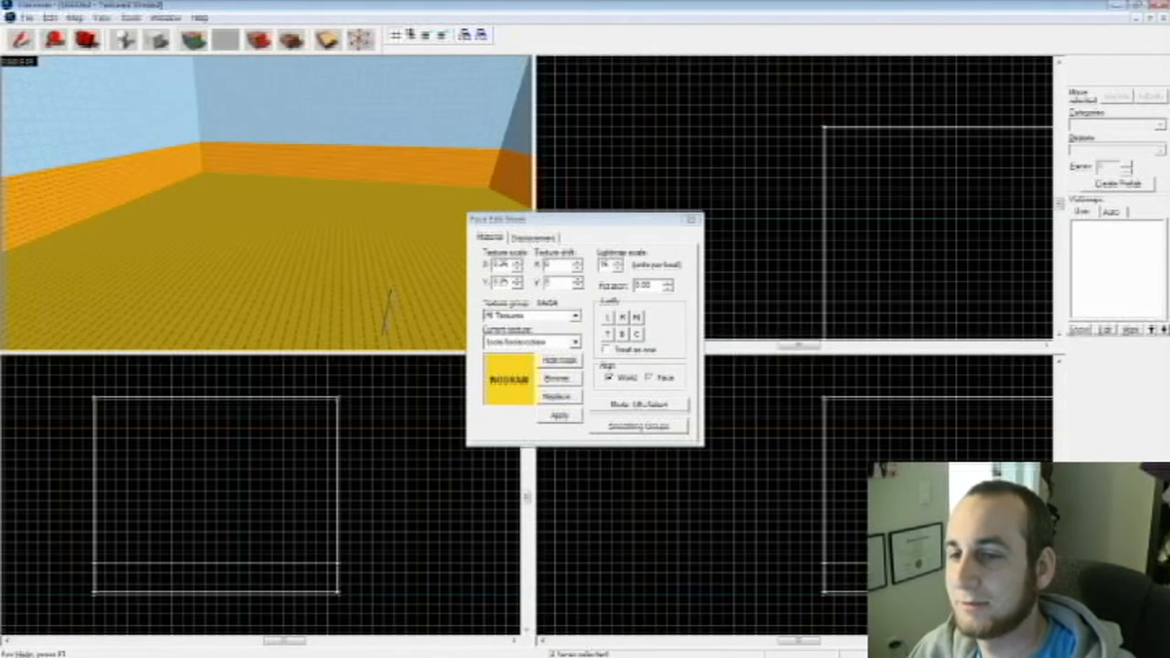
click(555, 376)
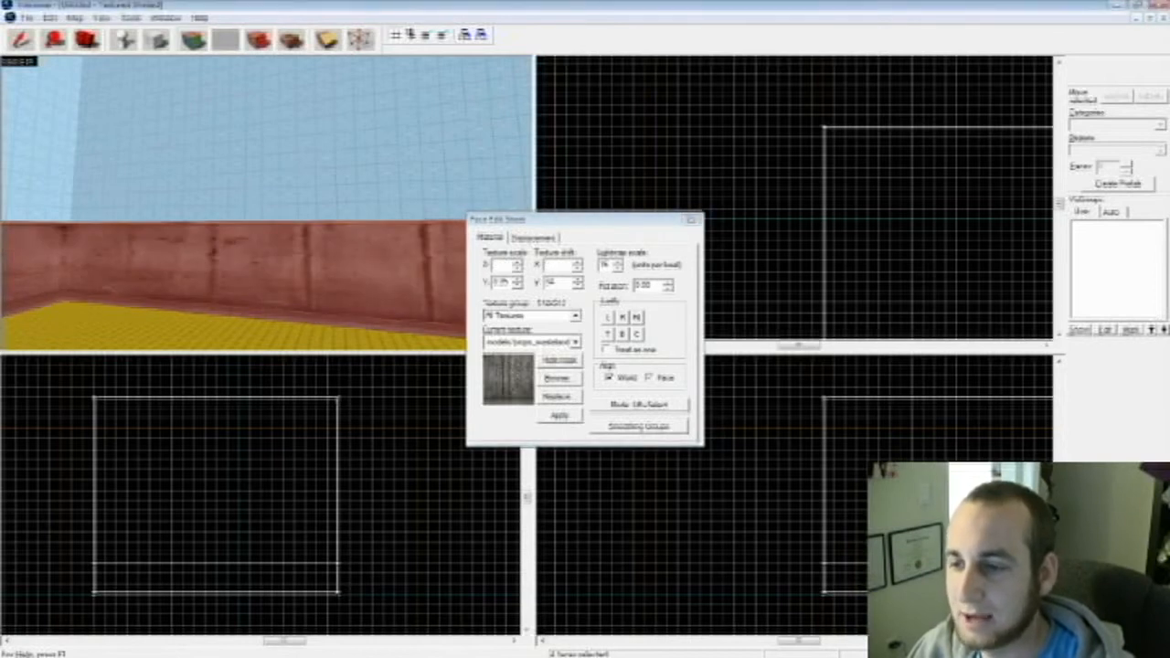
Give the walls a grey stone texture and select the floor for a new texture
click(560, 415)
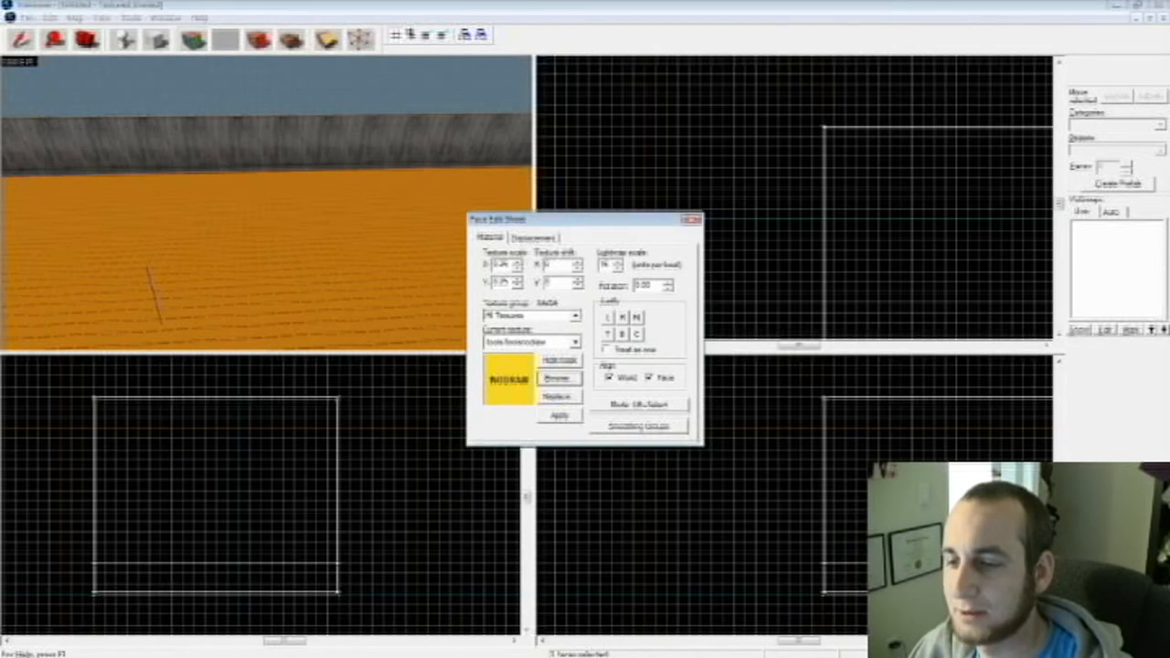
click(556, 376)
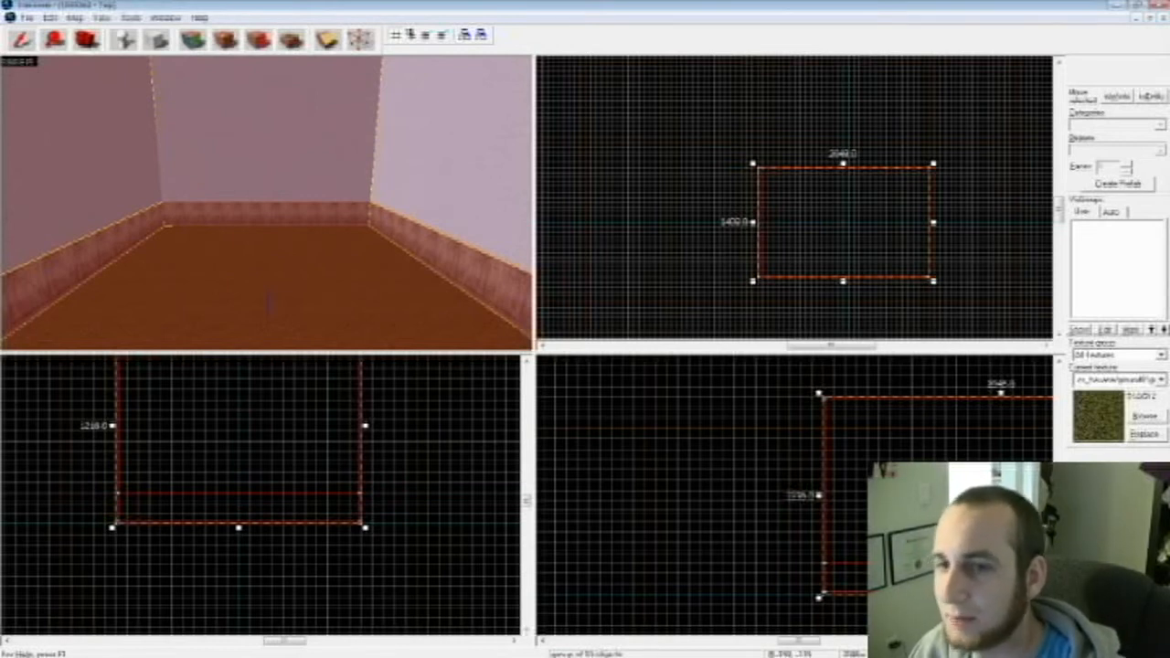
mouse_move(137, 40)
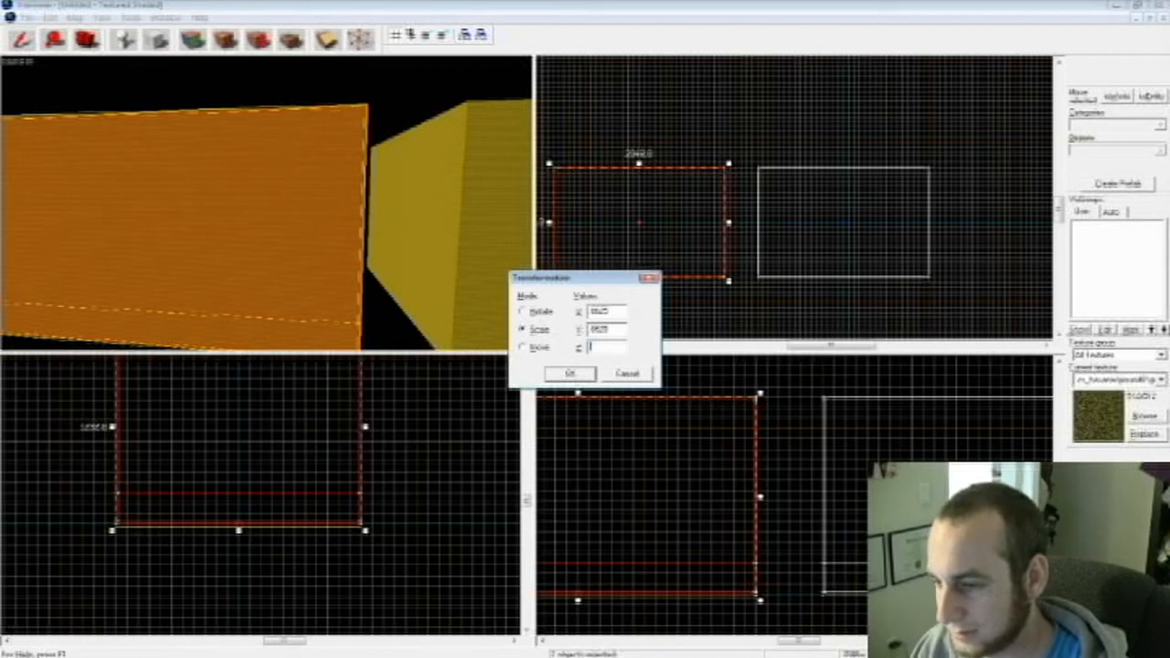
Scale the building blocks by 0.0625 in X, Y and Z
text(0)
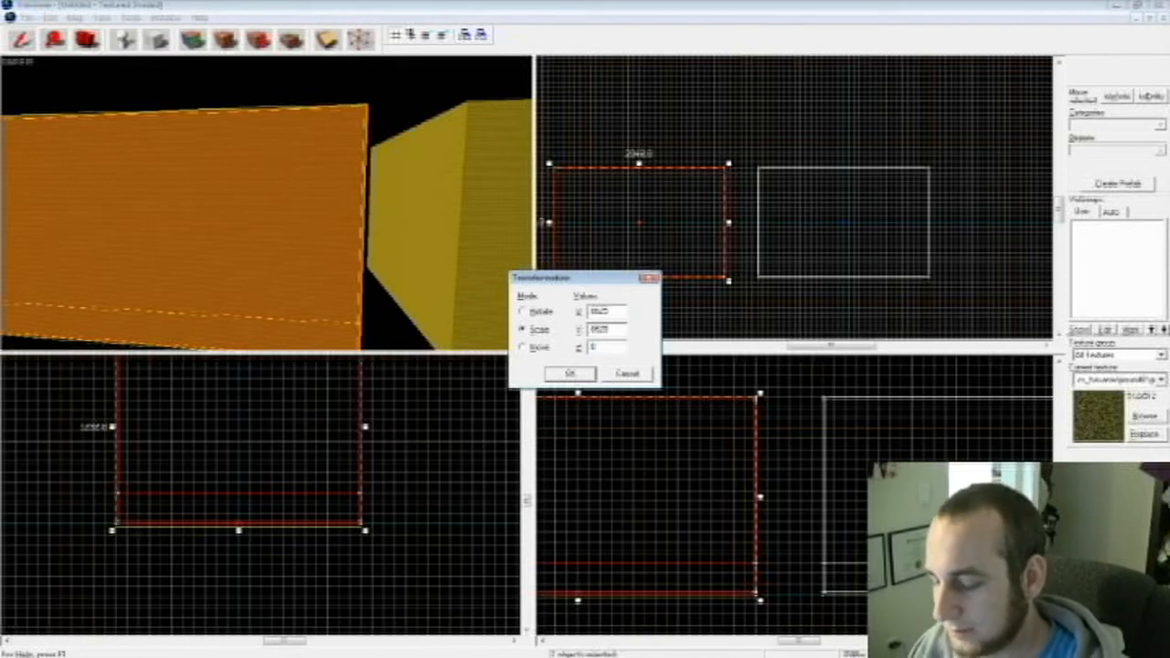
click(571, 373)
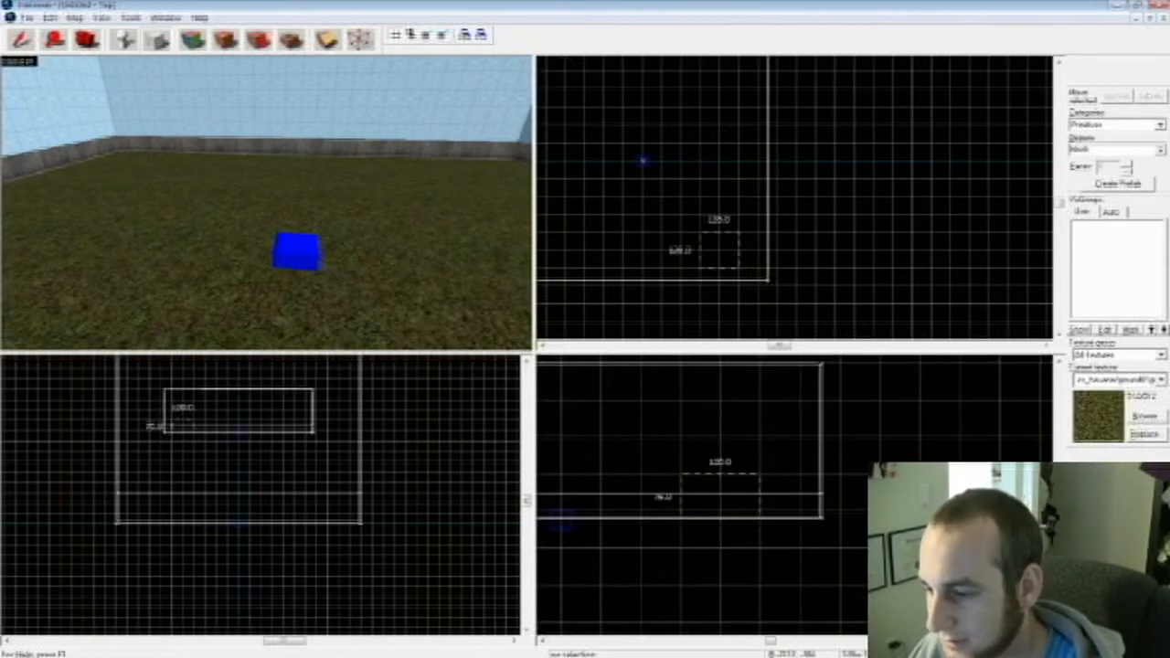
Place the point entity on the room's grass floor
click(721, 248)
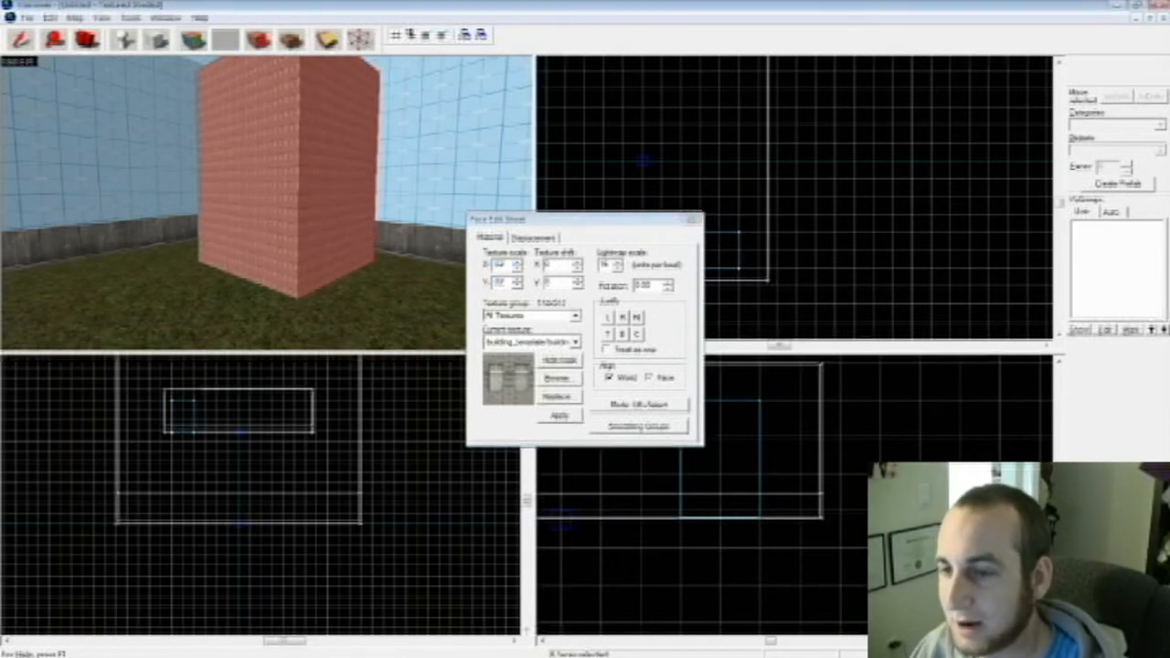
Apply the brick building texture to the tall skybox block's faces
click(559, 417)
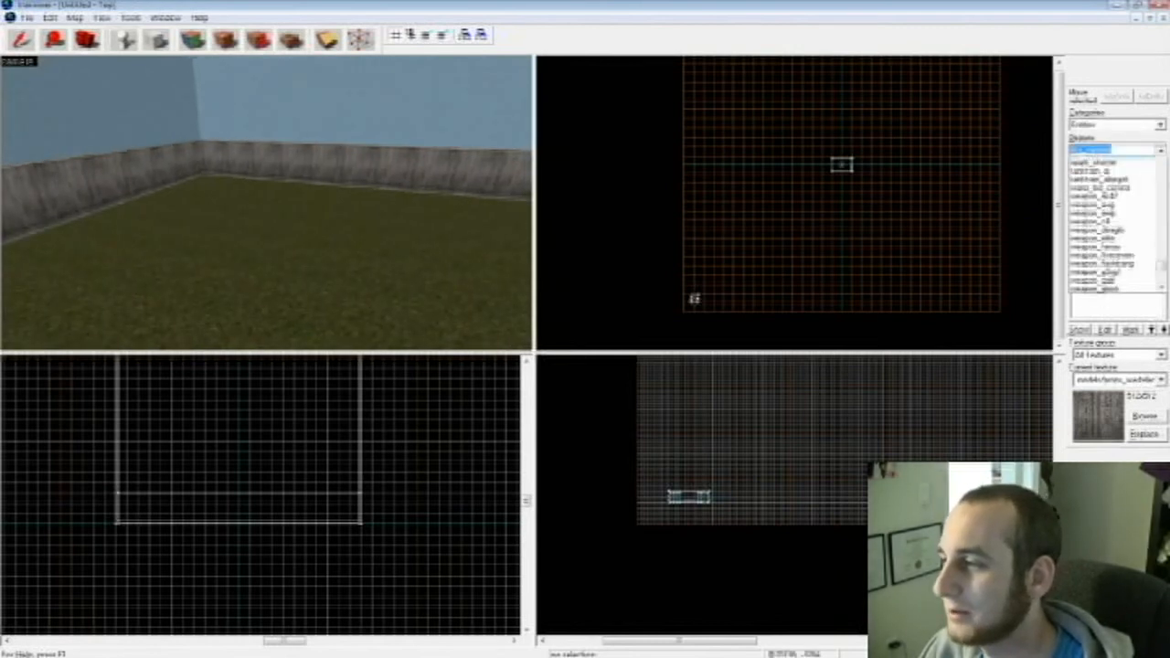
Choose the player spawn entity from the Objects list
scroll(down, 3)
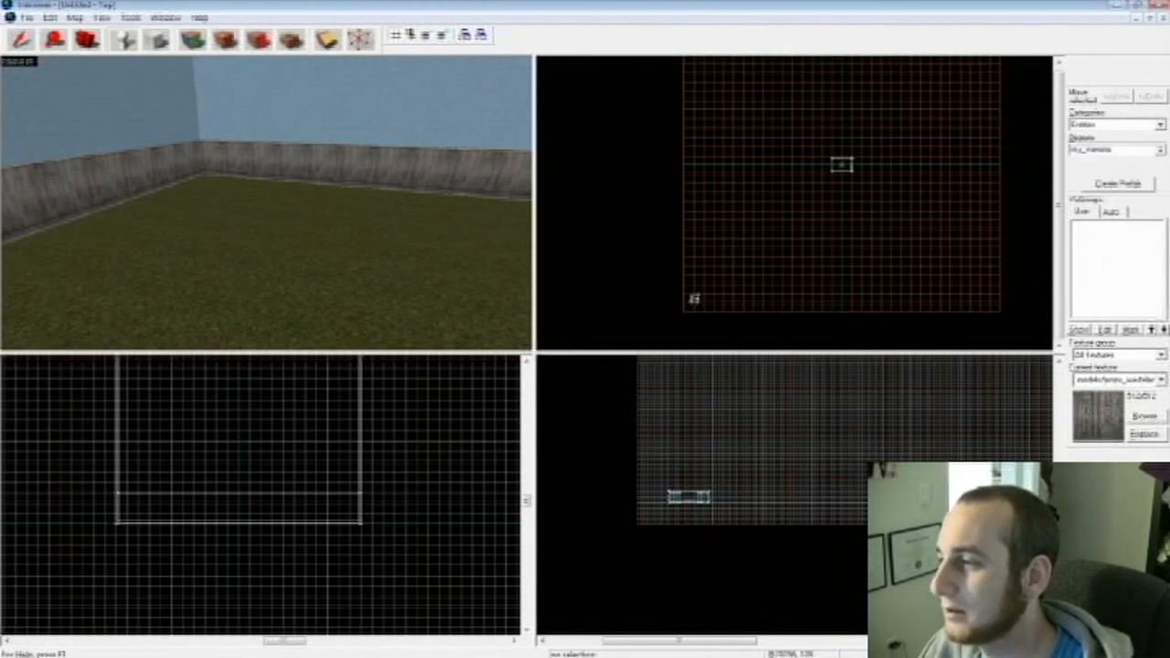
click(1159, 150)
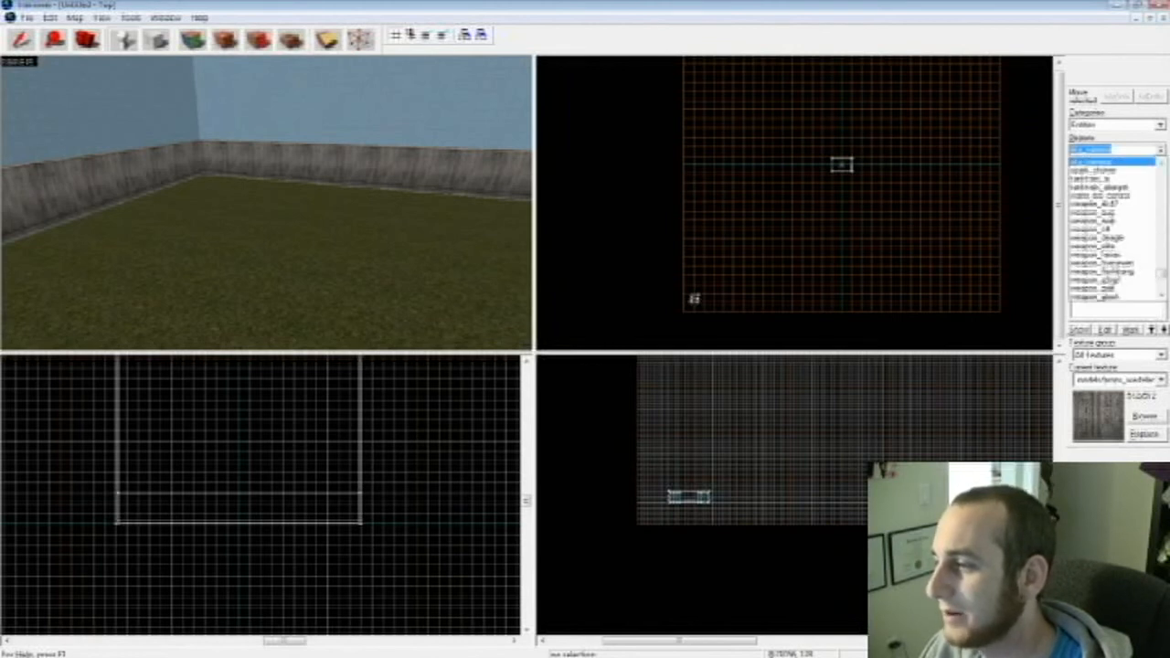
scroll(down, 3)
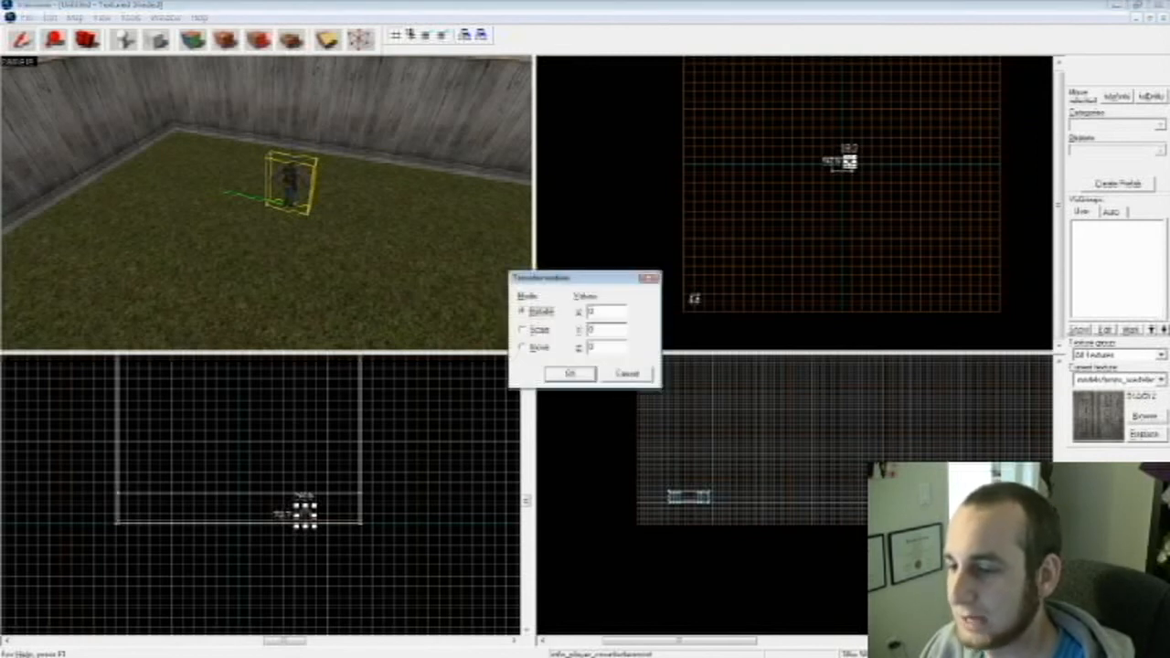
Place the spawn on the grass floor and set its rotation around the vertical axis
click(607, 347)
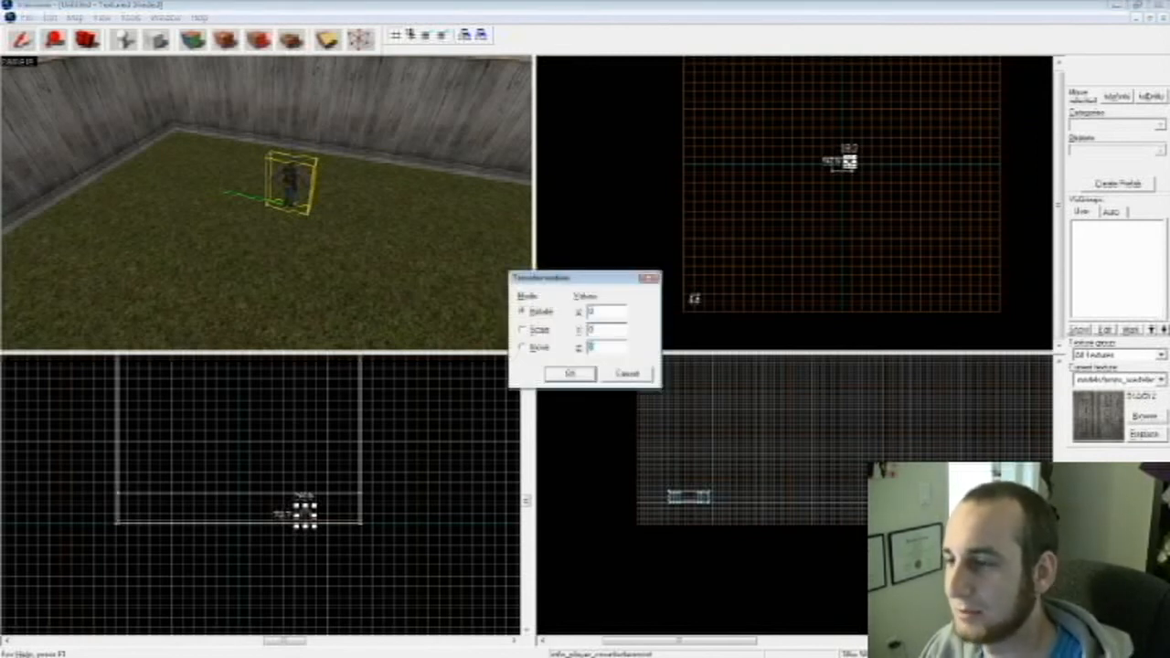
click(571, 373)
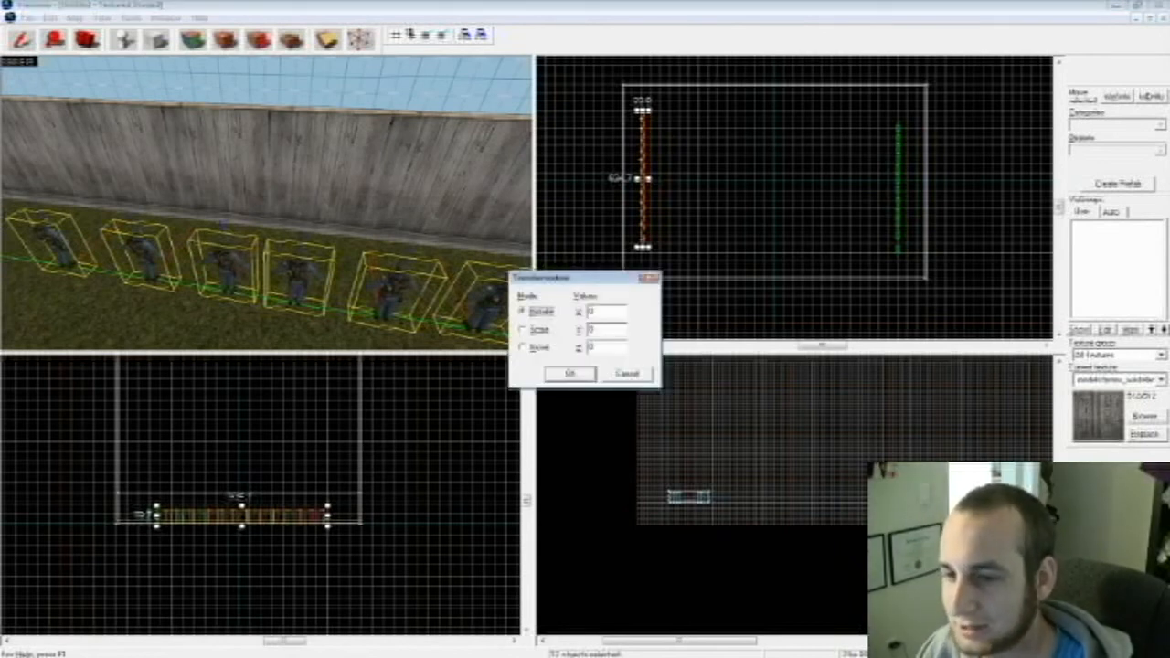
Rotate the row of spawn points by 108 around Z to face the opposite row
text(108)
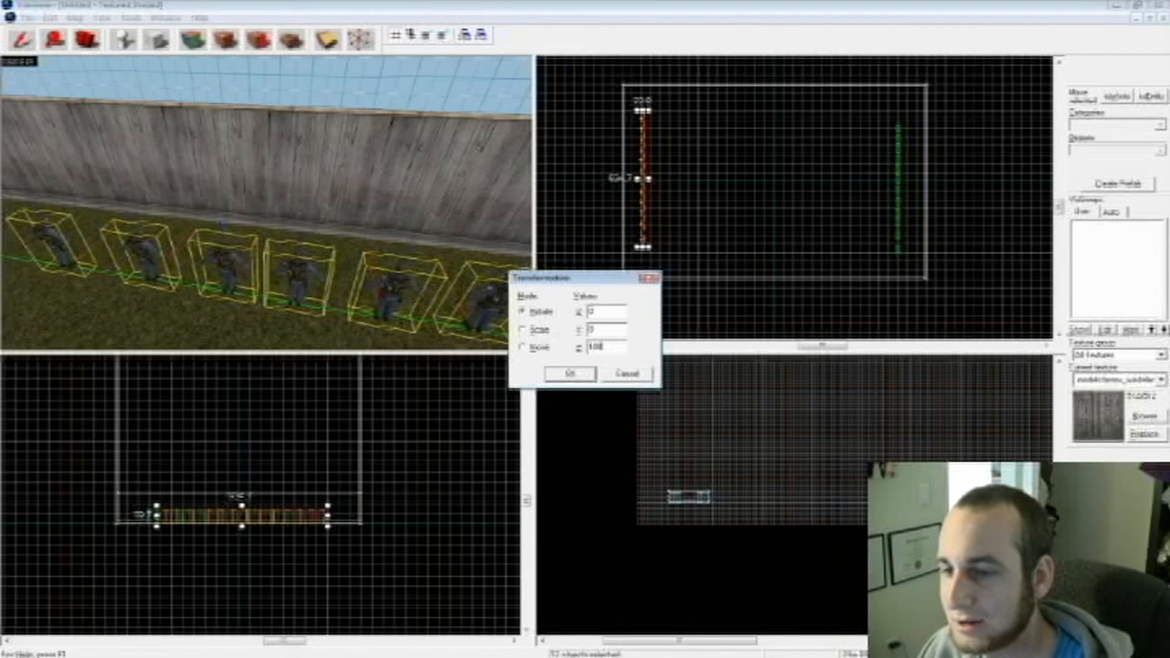
Apply the rotation so the red spawn row faces the green row, moving the properties window aside
click(571, 373)
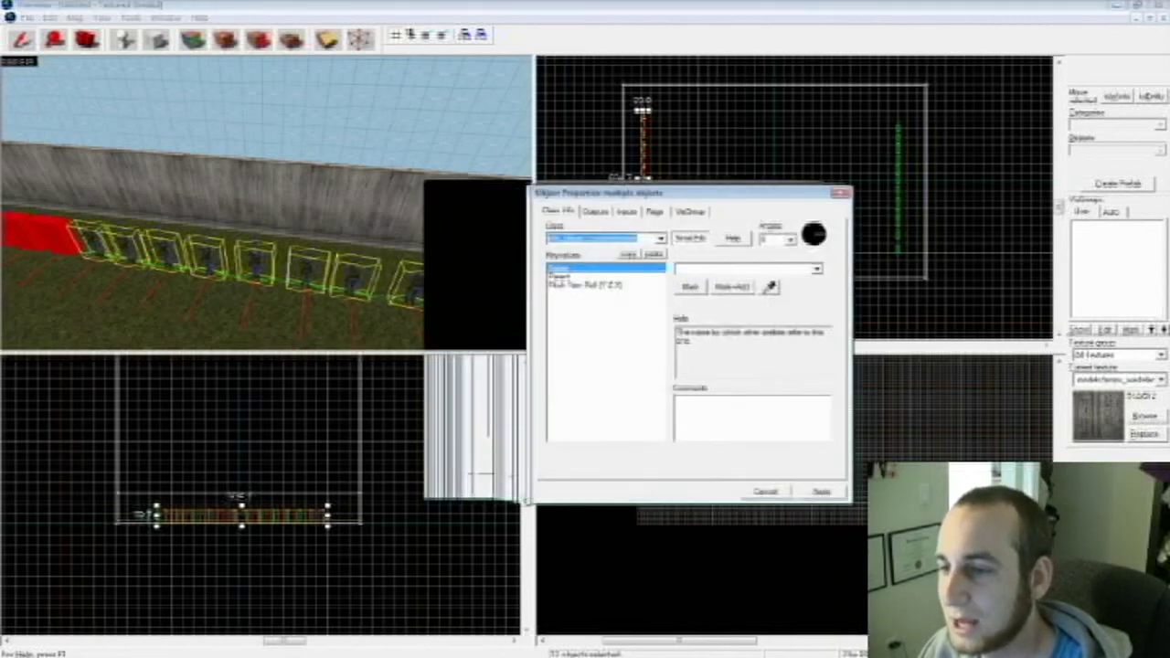
drag(691, 194, 749, 194)
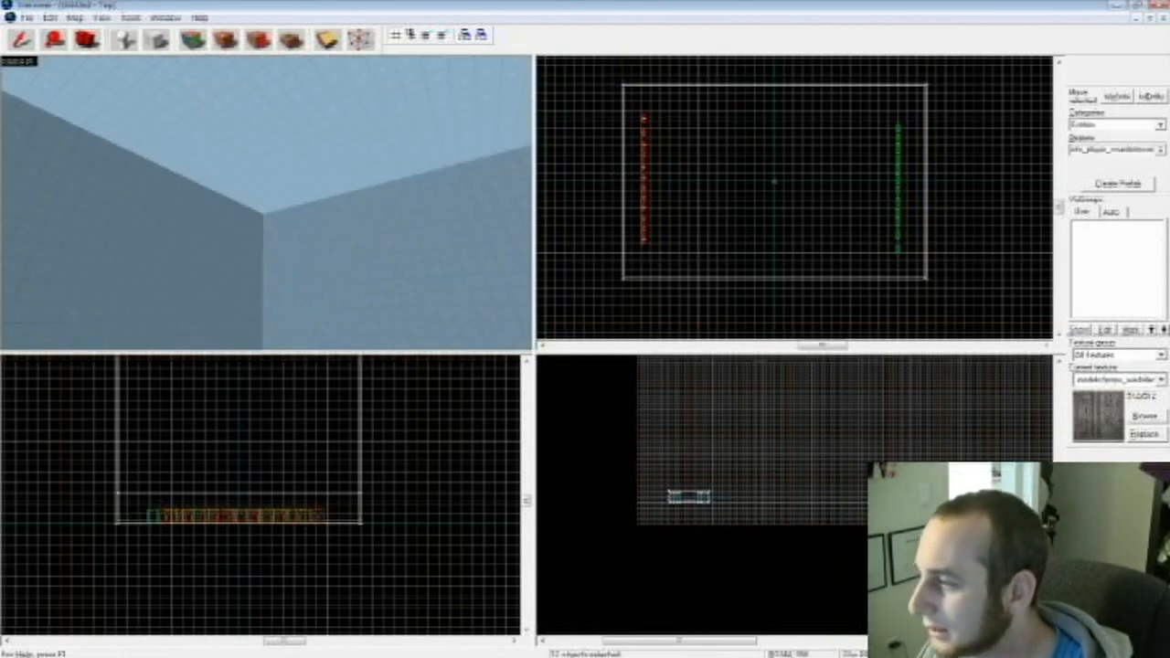
Browse the Entity tool's Objects list down to light_environment for the next placement
click(1156, 150)
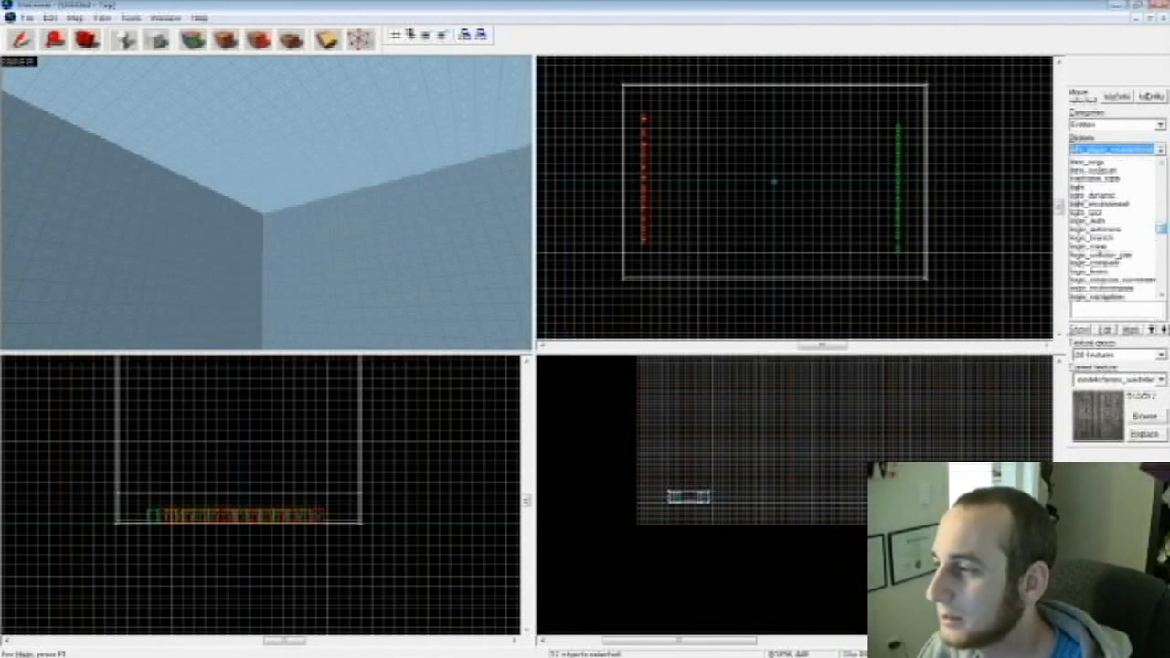
click(1111, 150)
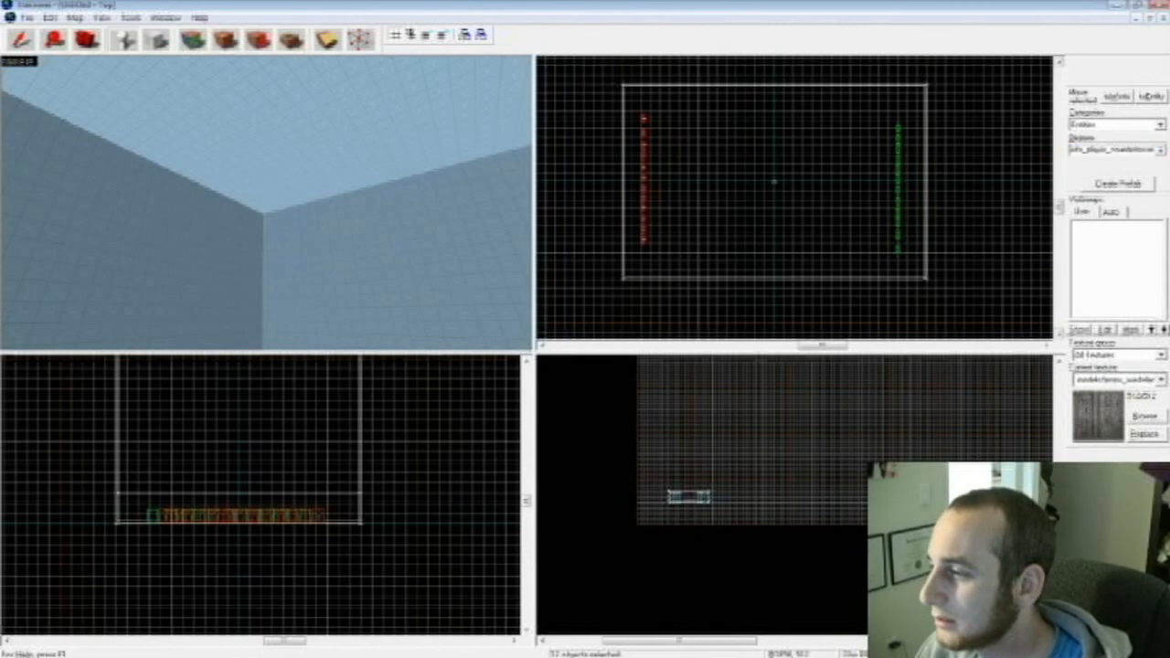
click(1160, 150)
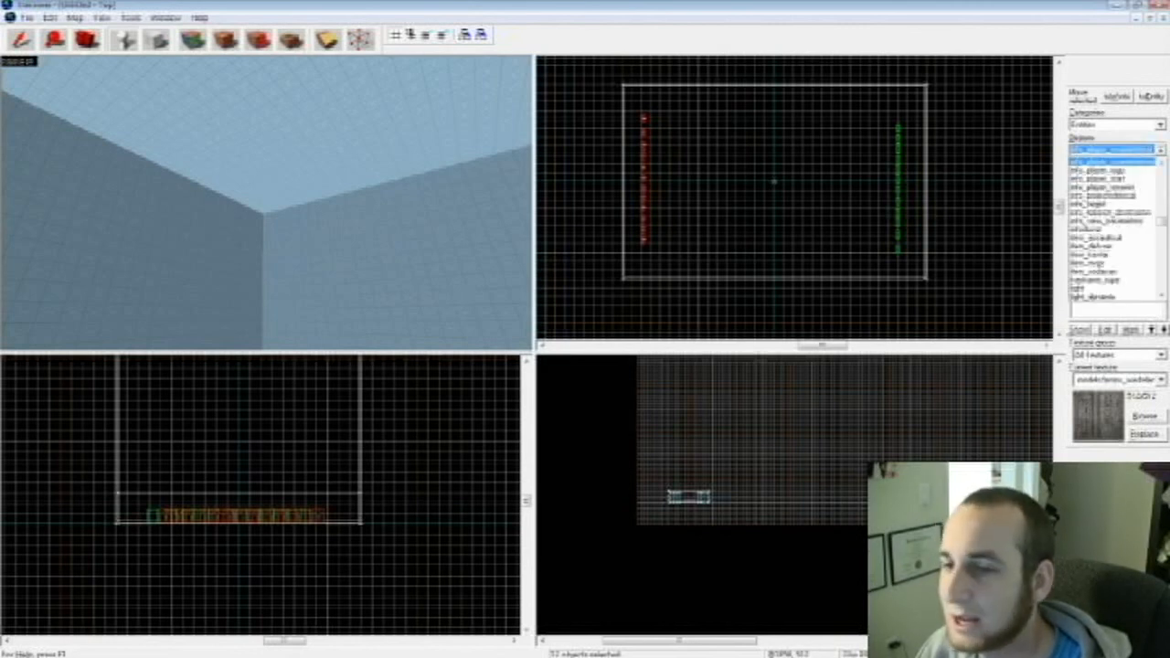
scroll(down, 3)
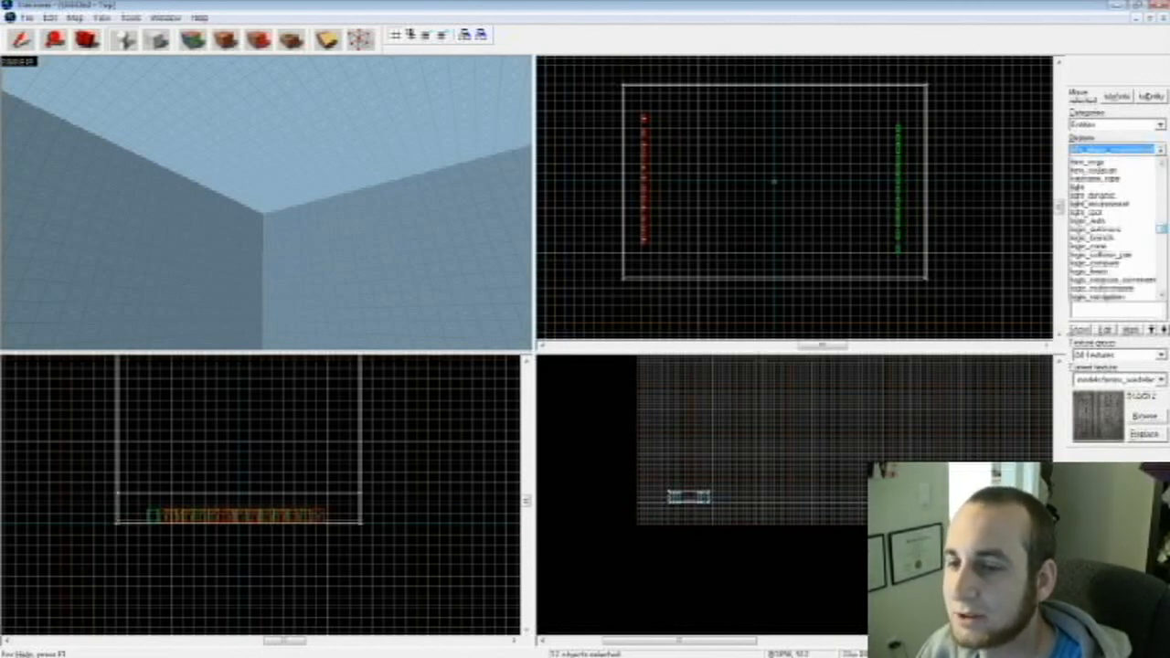